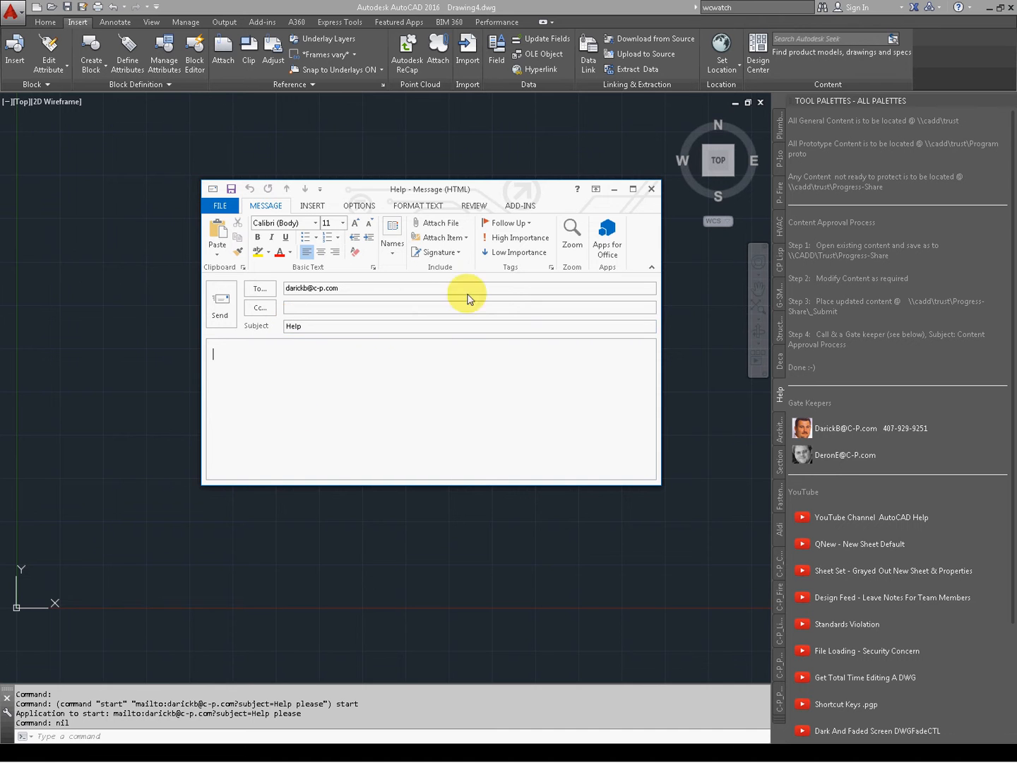
- Close the Outlook Help email draft and discard it without saving
{"action": "left_click", "coordinate": [650, 189]}
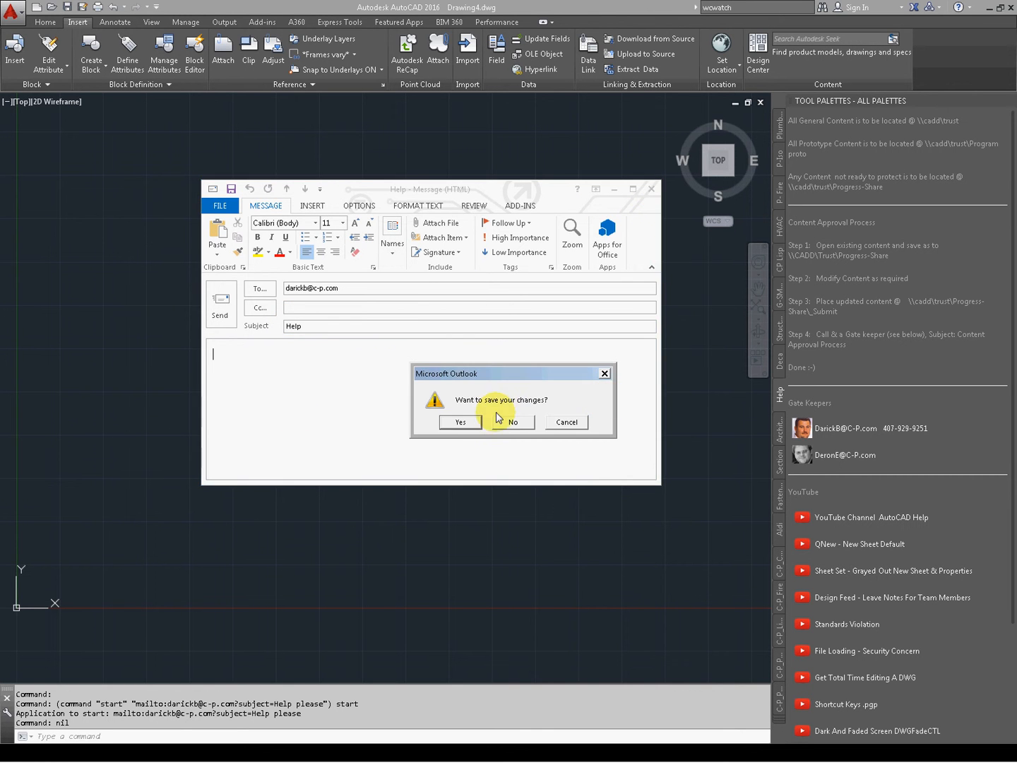
{"action": "left_click", "coordinate": [513, 422]}
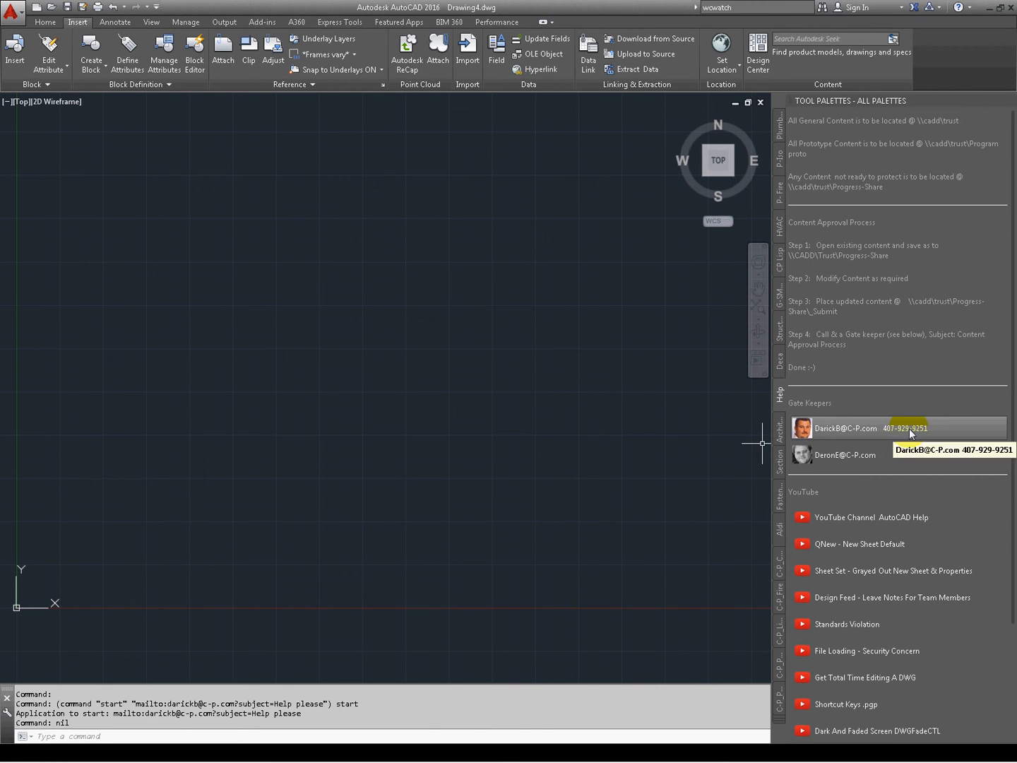
{"action": "mouse_move", "coordinate": [836, 517]}
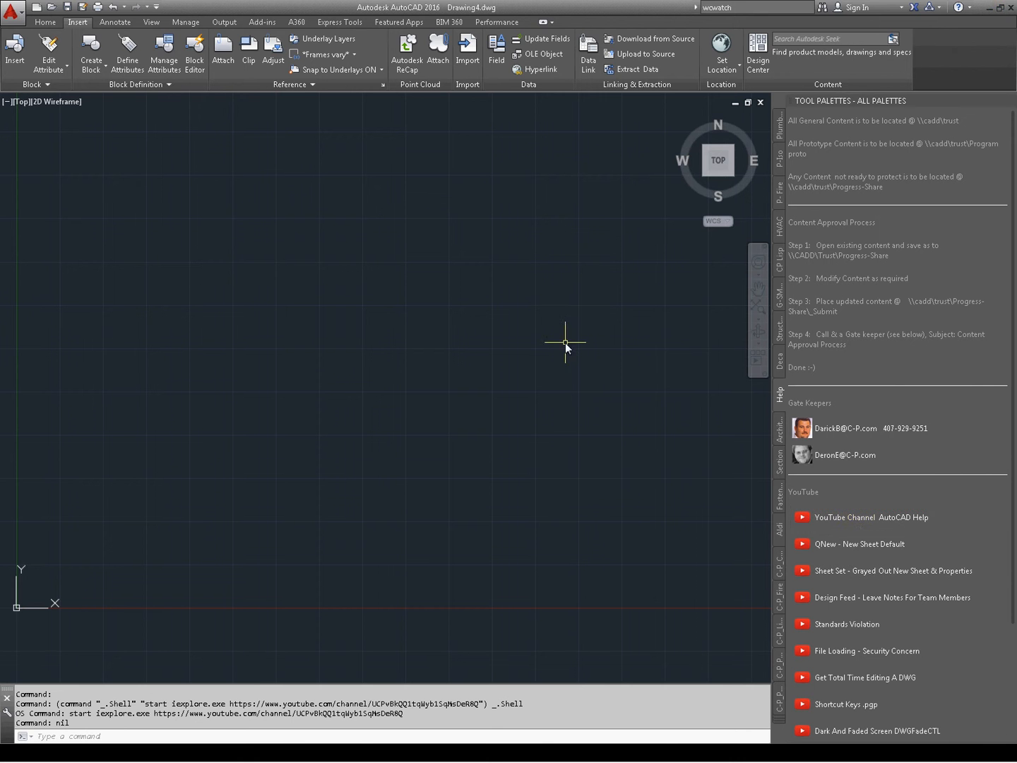
{"action": "mouse_move", "coordinate": [859, 544]}
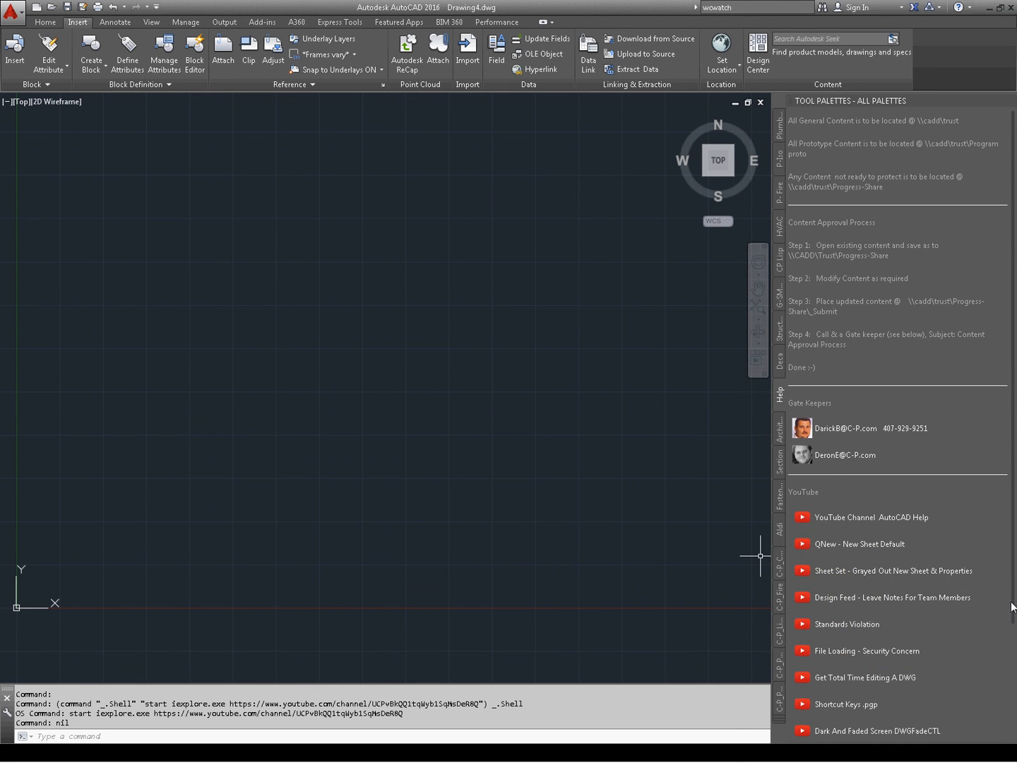
- Launch the 'Tool Palettes Load, How To' YouTube video from the Help palette in Internet Explorer
{"action": "scroll", "scroll_direction": "down", "scroll_amount": 3}
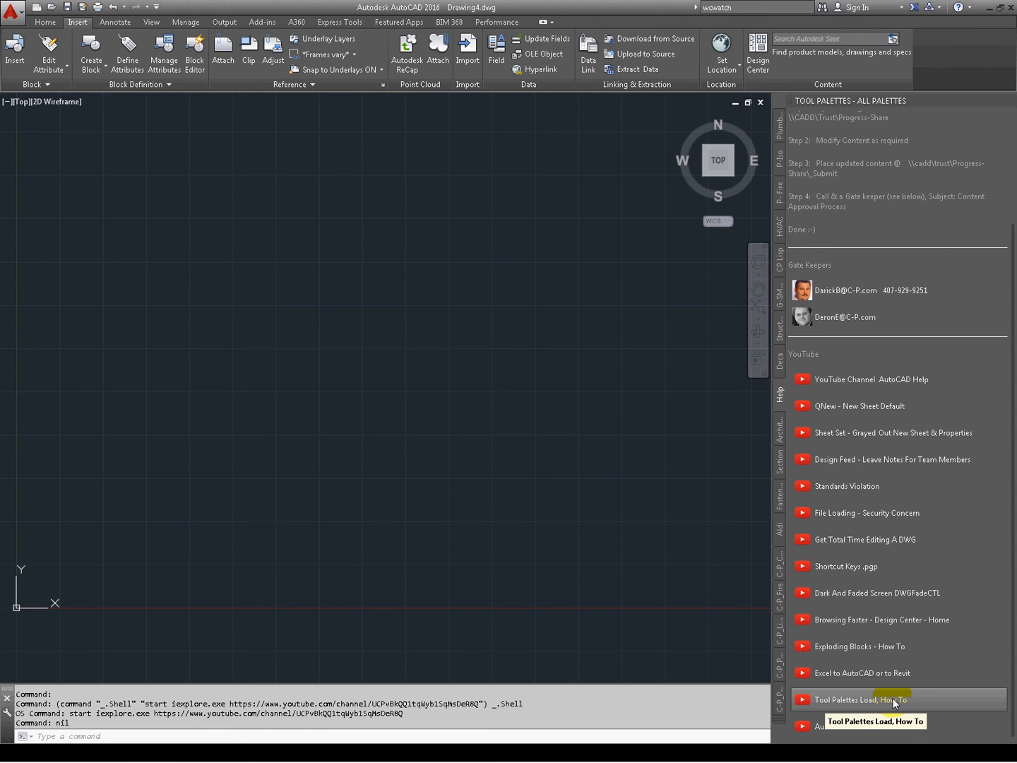
{"action": "left_click", "coordinate": [869, 699]}
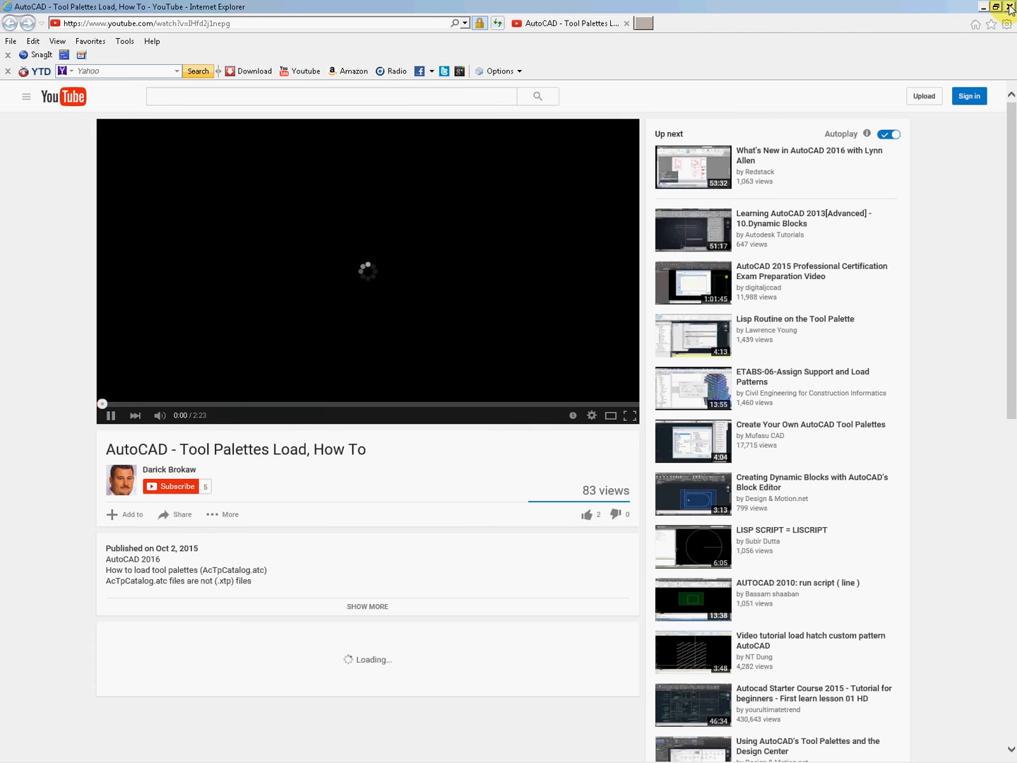